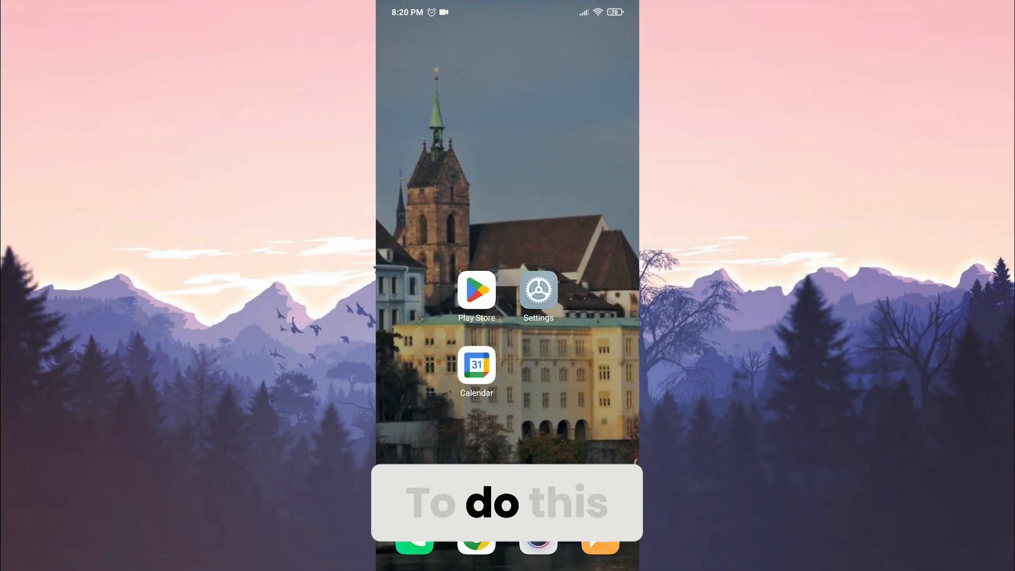
# - Enable the Birthdays calendar in Google Calendar's side menu list of calendars
pyautogui.click(477, 366)
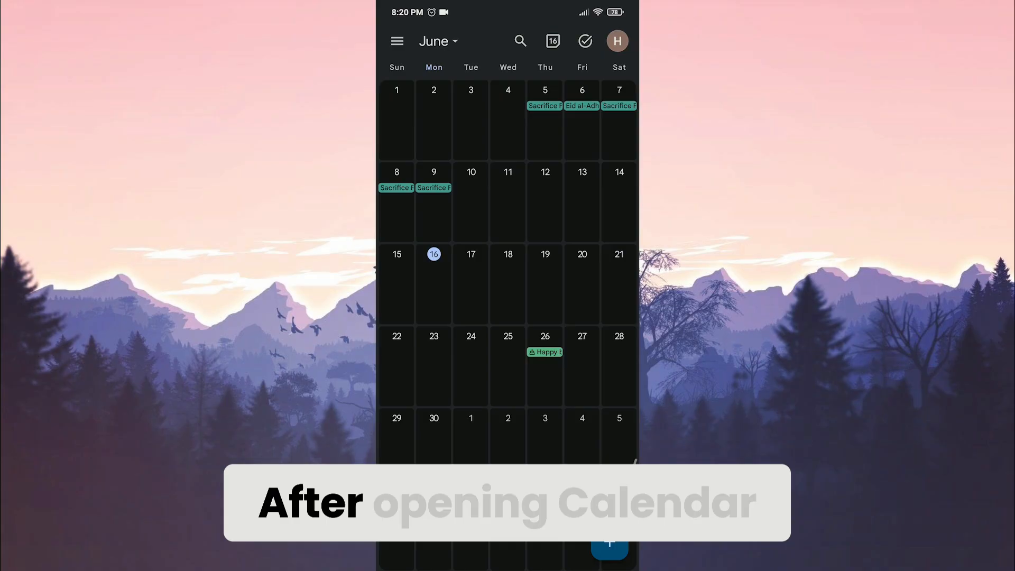
pyautogui.click(396, 41)
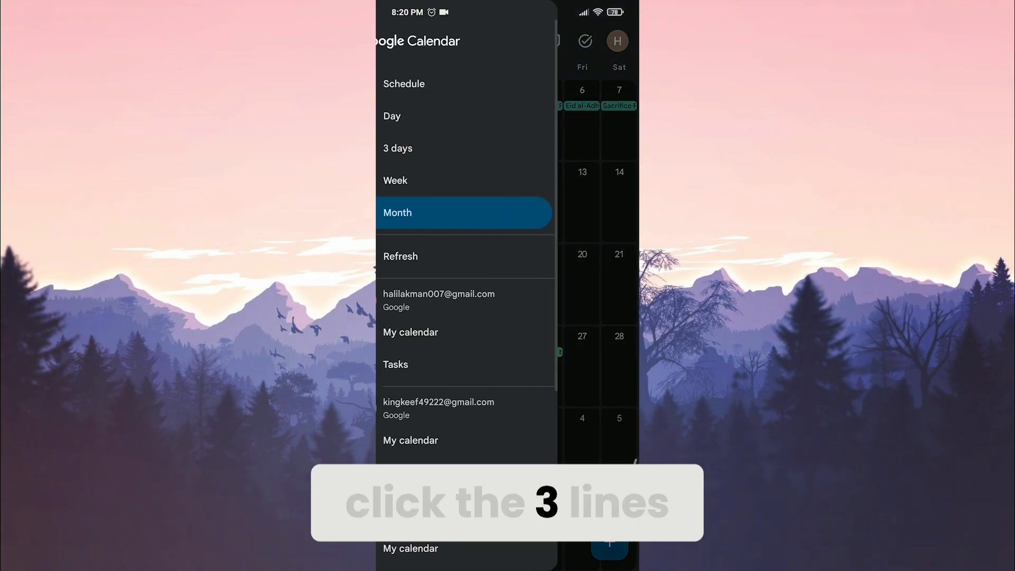
pyautogui.scroll(-3)
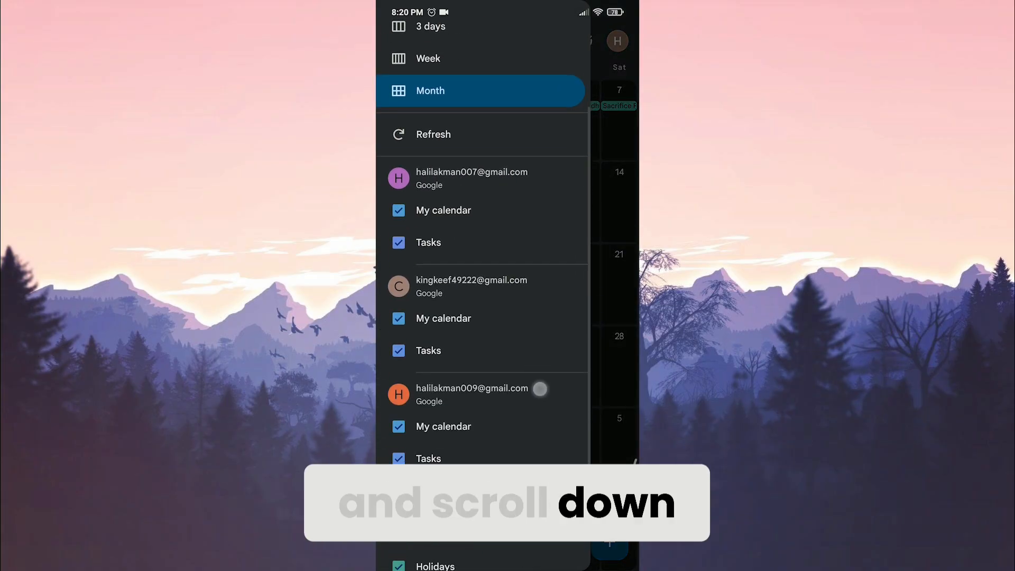
pyautogui.scroll(-3)
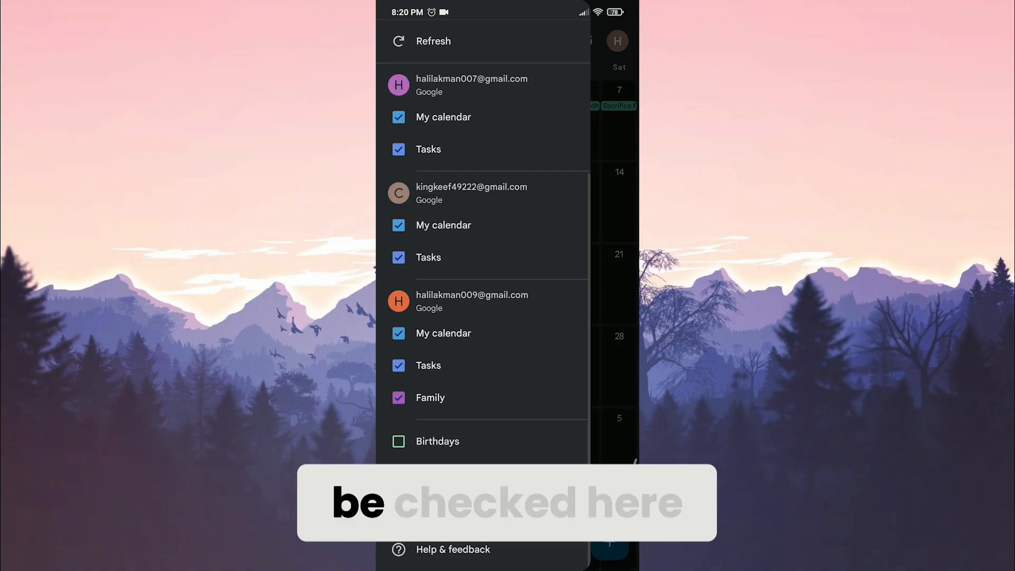
pyautogui.click(399, 441)
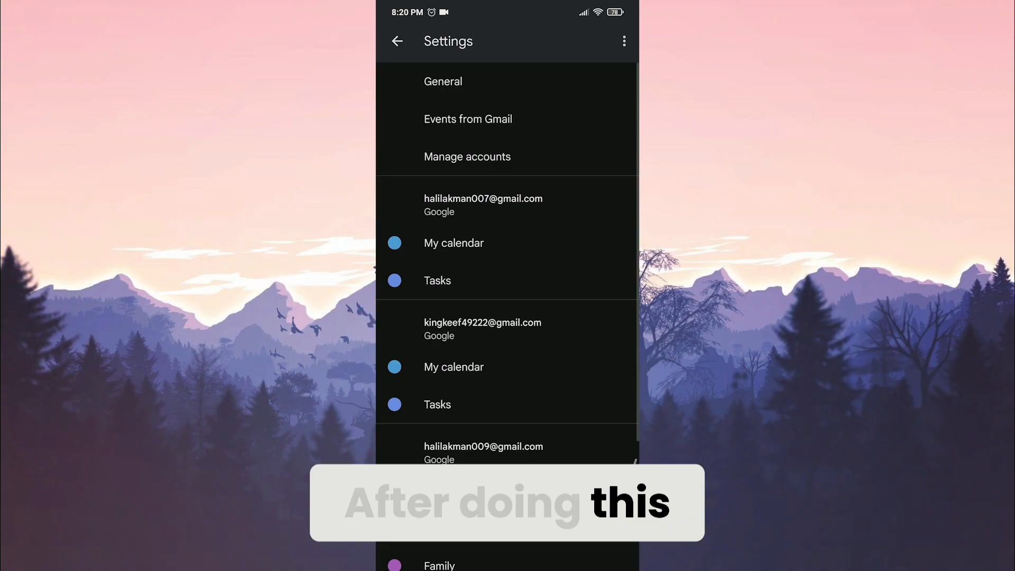
# - Turn on Birthdays sync from Contacts for the second listed account
pyautogui.scroll(-3)
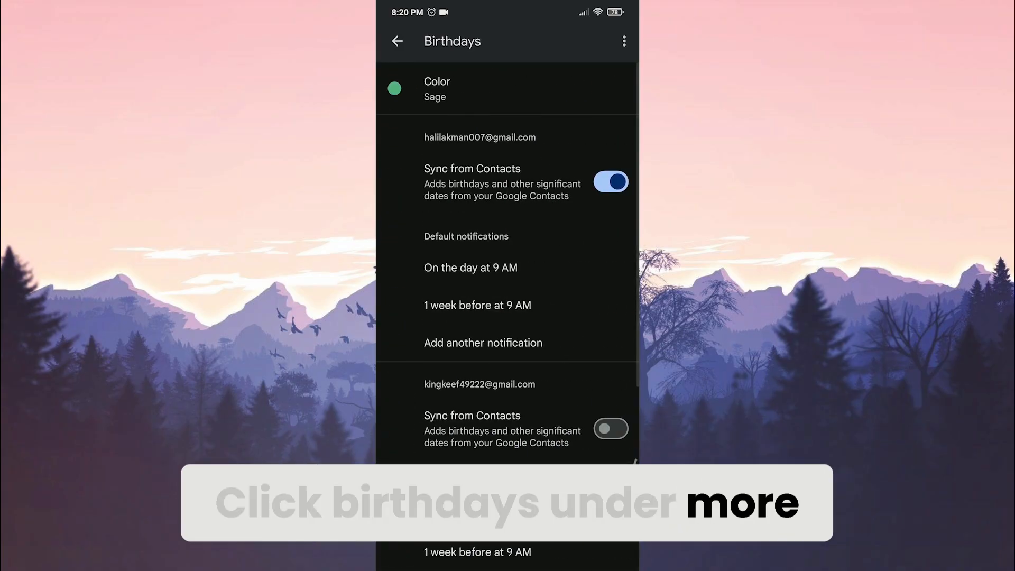
pyautogui.click(608, 428)
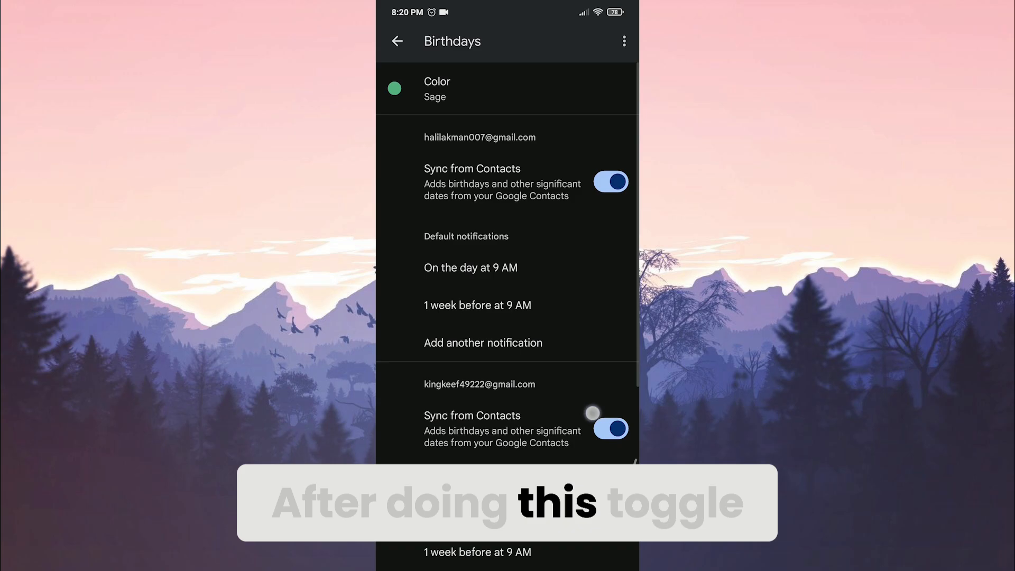
pyautogui.scroll(-3)
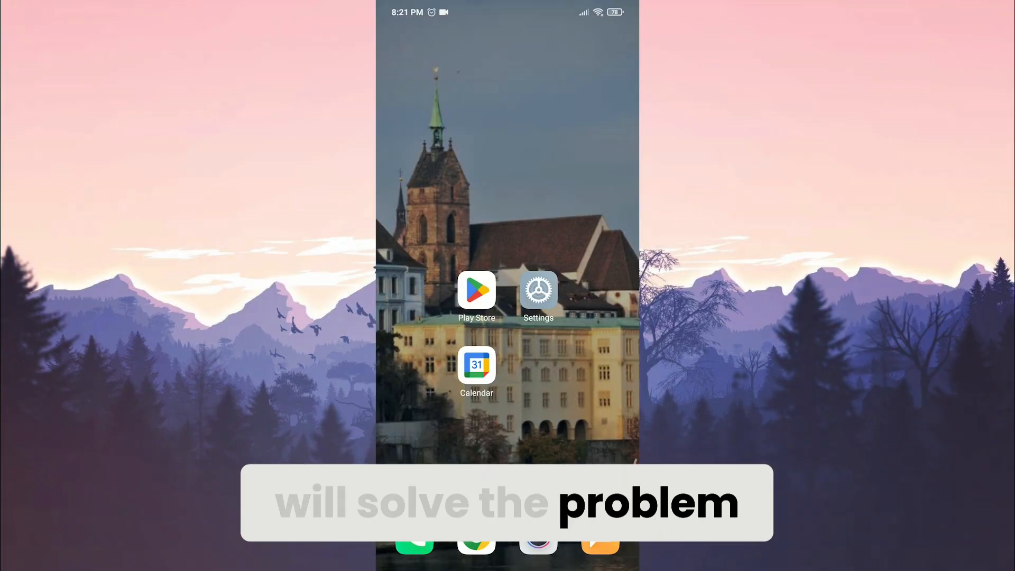
# - Search the installed apps in Android Settings for 'calendar'
pyautogui.click(537, 290)
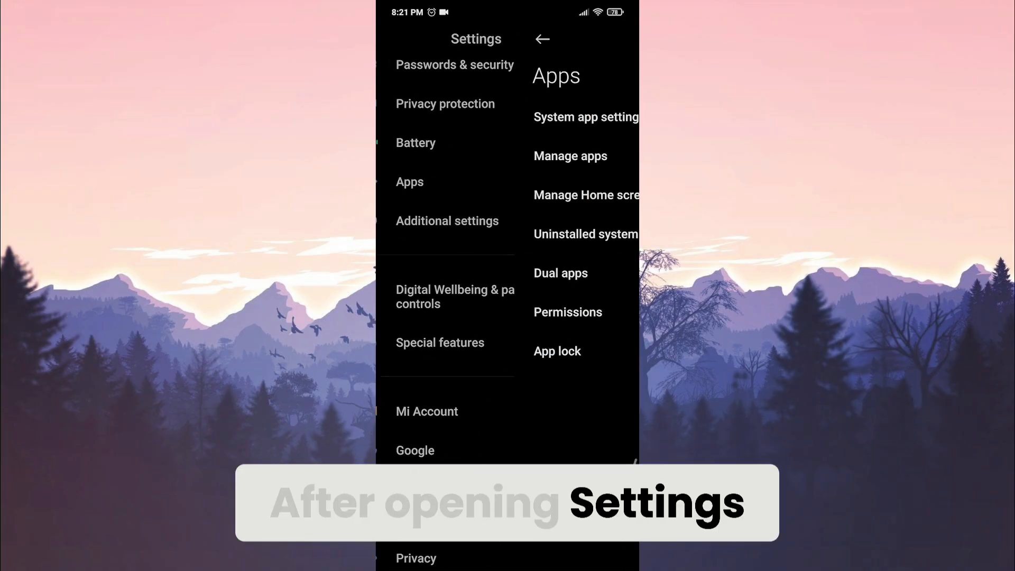
pyautogui.click(569, 155)
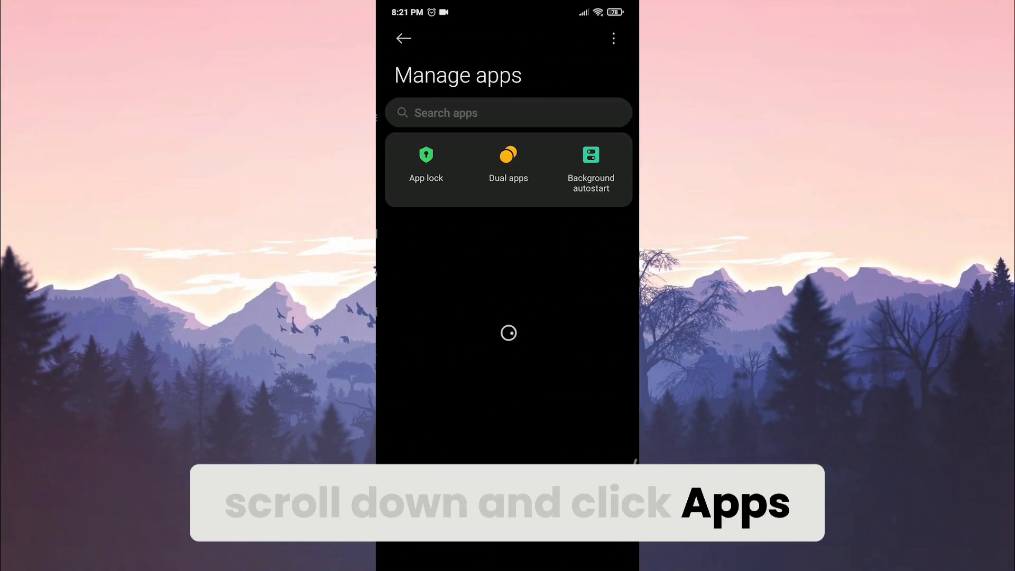
pyautogui.click(509, 113)
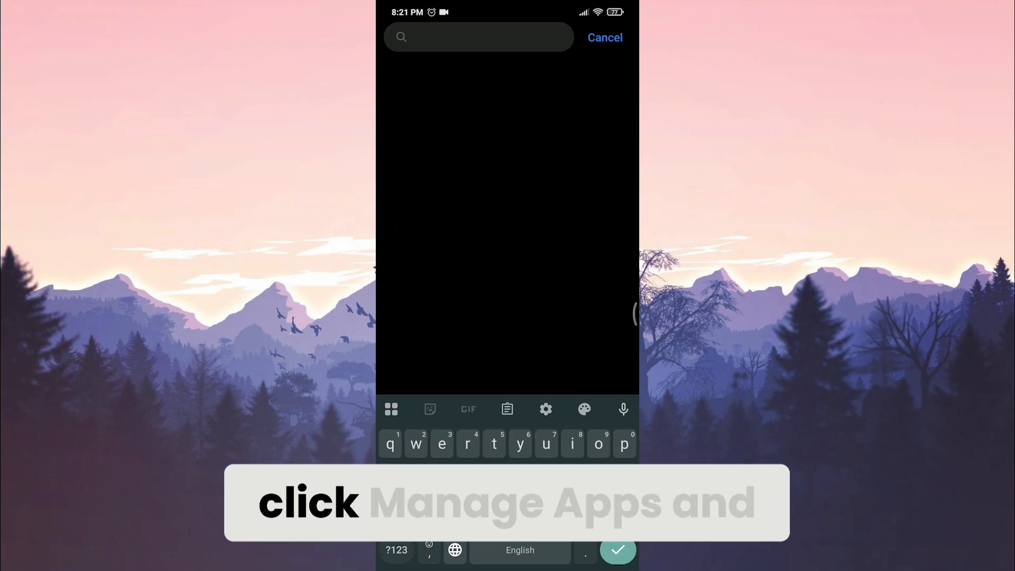
pyautogui.write('calendar')
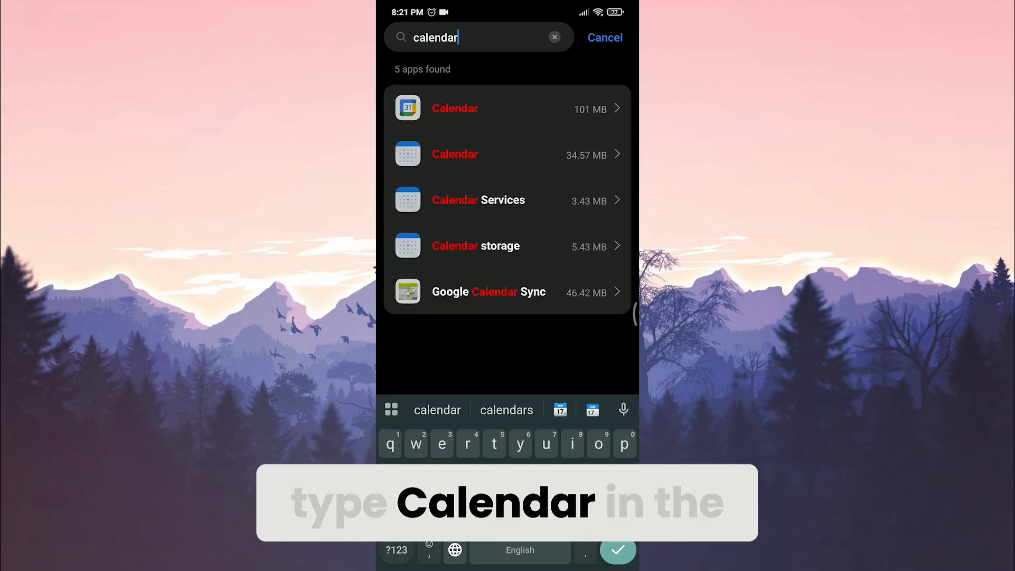
# - Clear all data of the Calendar app from its Storage page and confirm the deletion
pyautogui.click(455, 108)
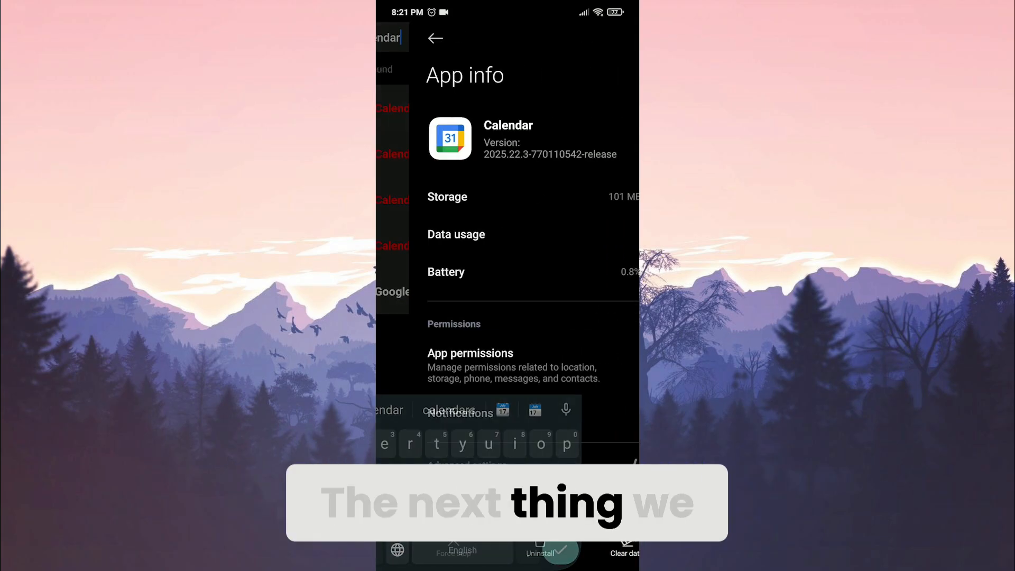
pyautogui.click(446, 197)
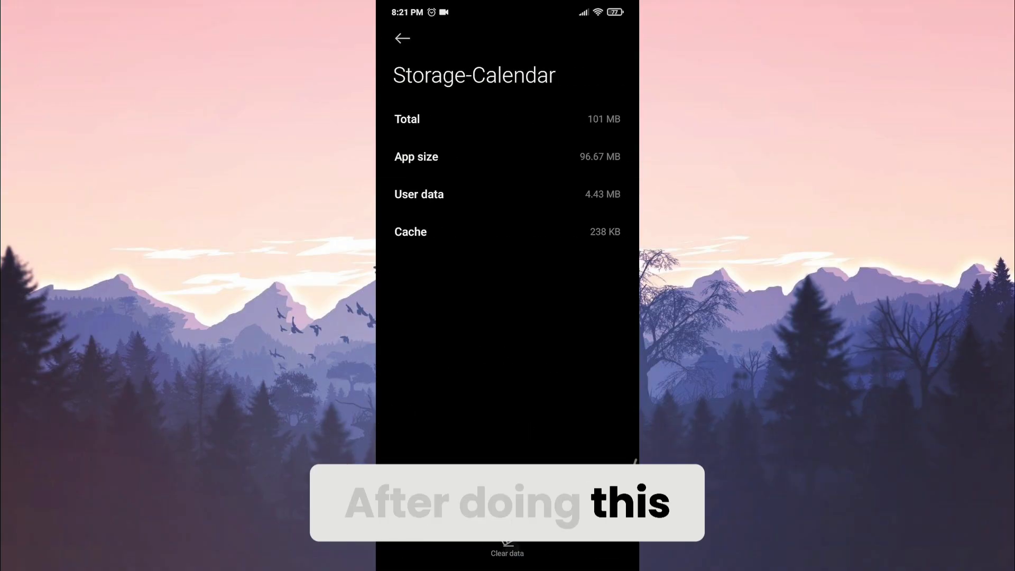
pyautogui.click(506, 548)
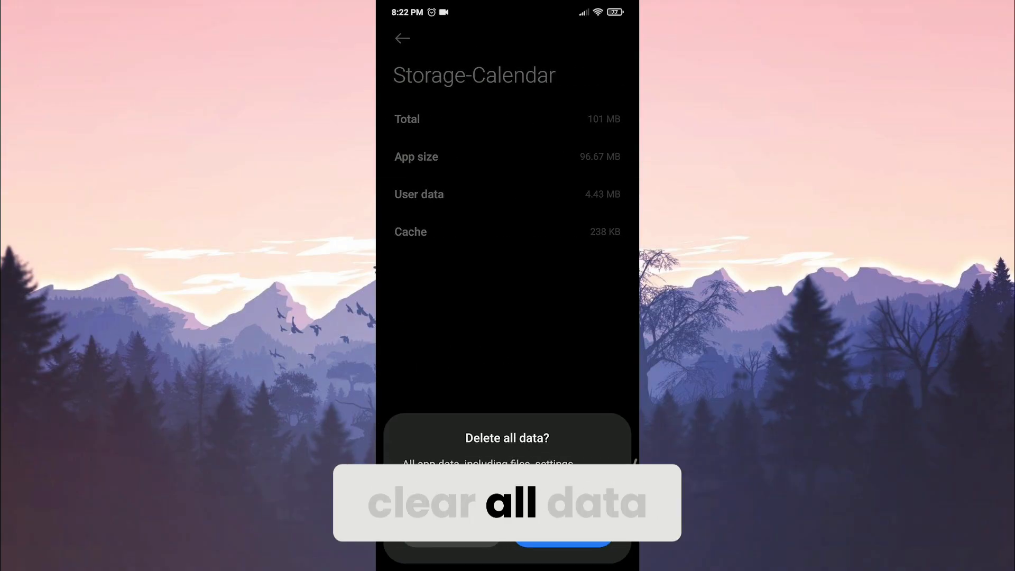
pyautogui.click(561, 536)
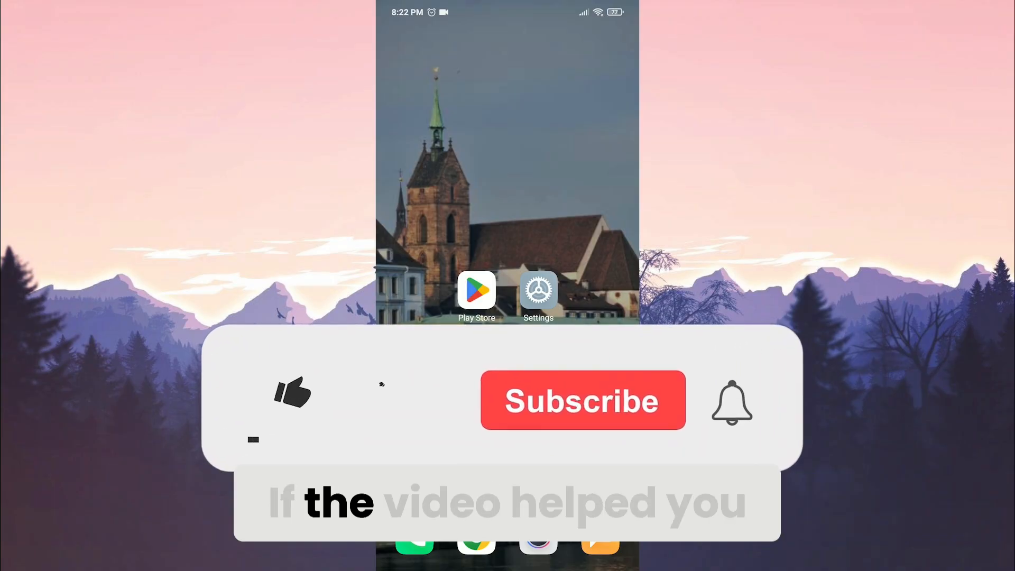
pyautogui.click(292, 394)
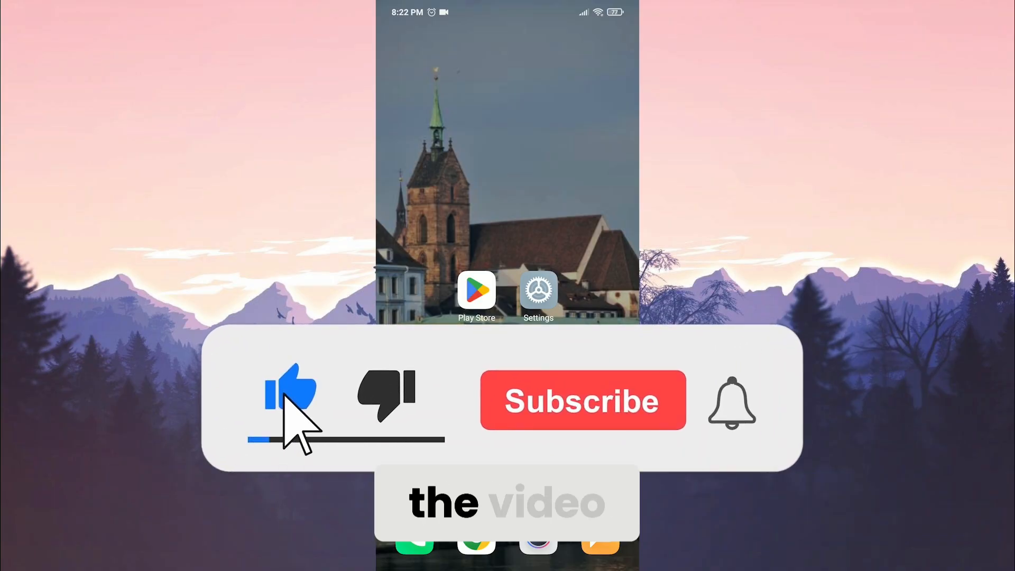
pyautogui.click(581, 399)
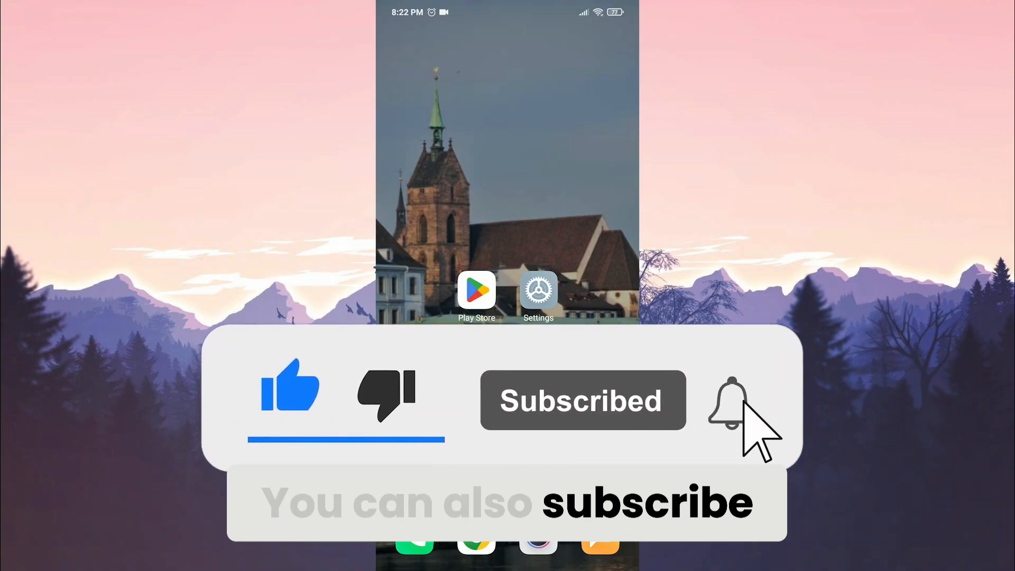
pyautogui.click(727, 399)
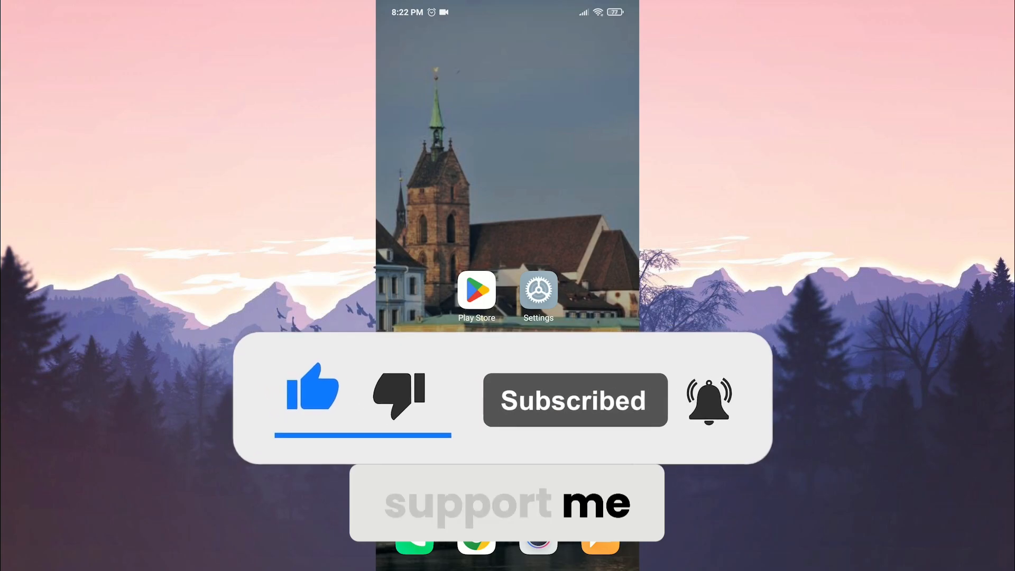